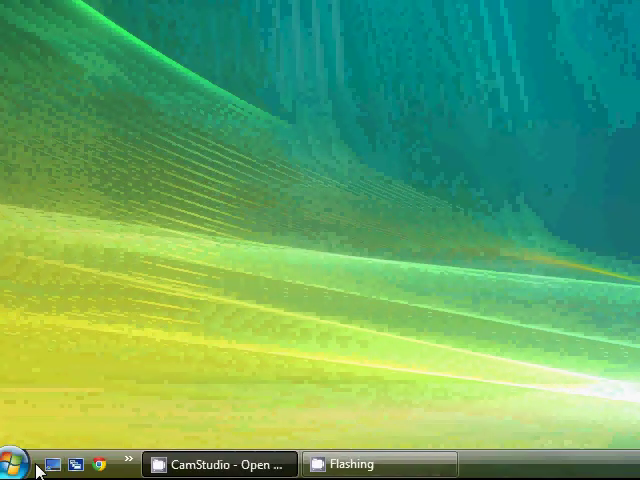
Step: Launch Git Bash from the Windows Start menu
left_click(16, 463)
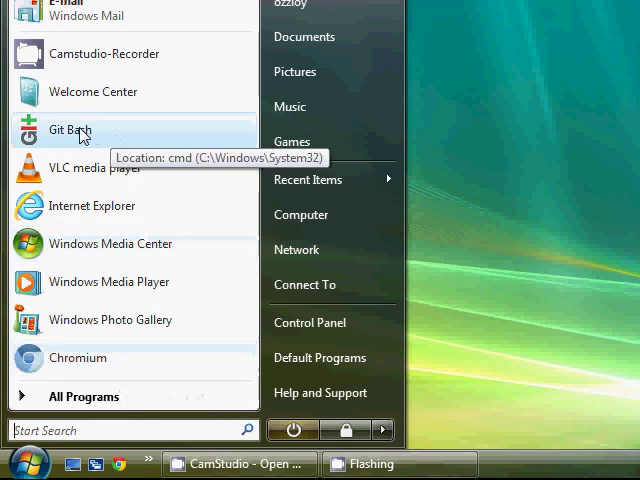
left_click(69, 130)
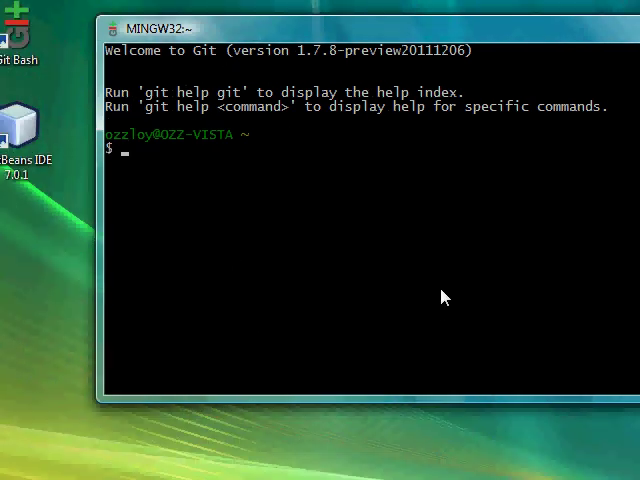
mouse_move(435, 295)
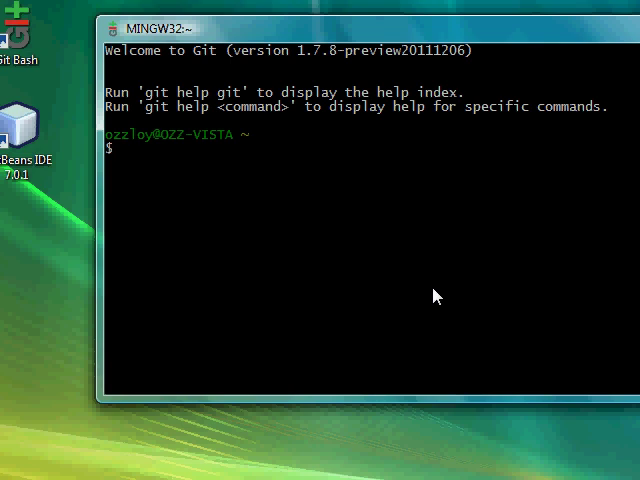
mouse_move(408, 366)
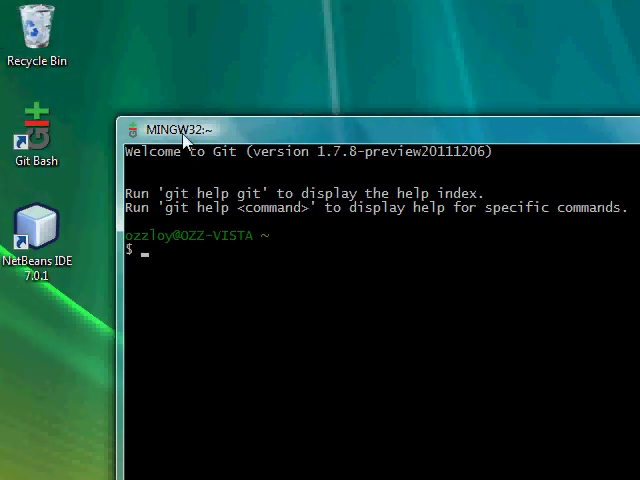
mouse_move(178, 140)
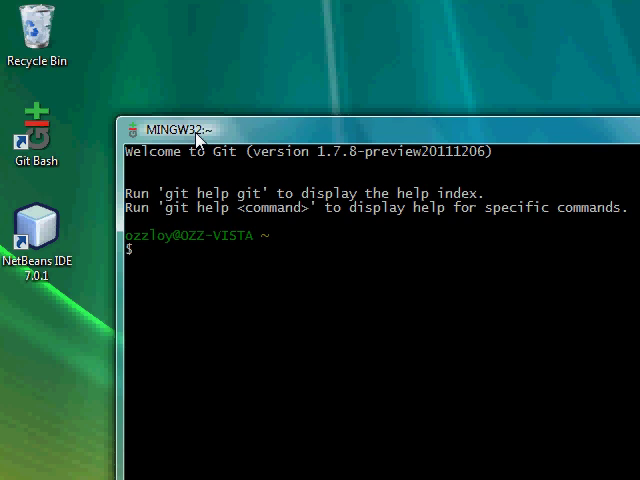
mouse_move(143, 240)
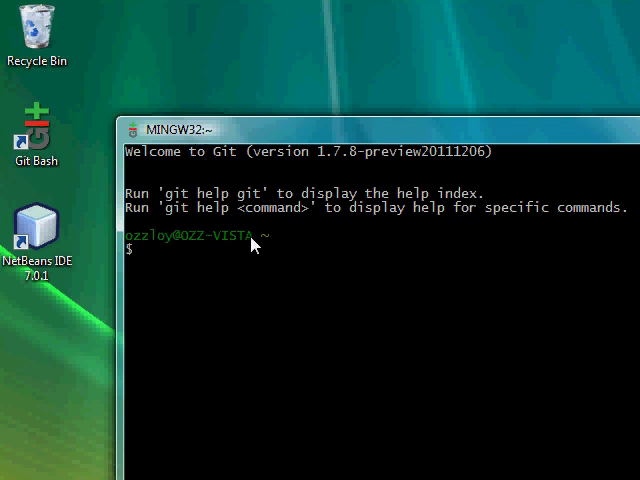
mouse_move(141, 249)
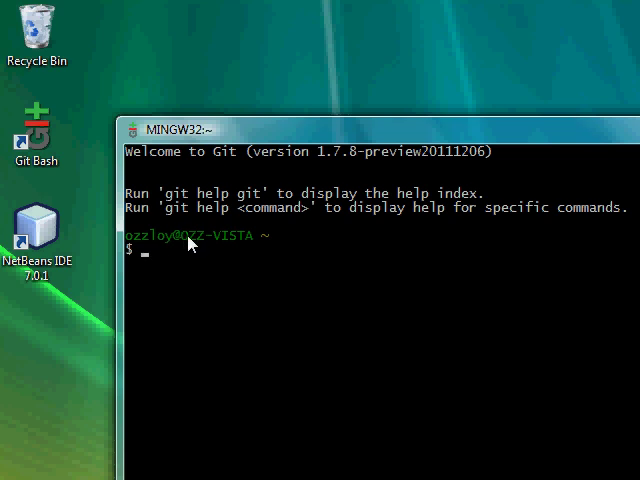
mouse_move(221, 247)
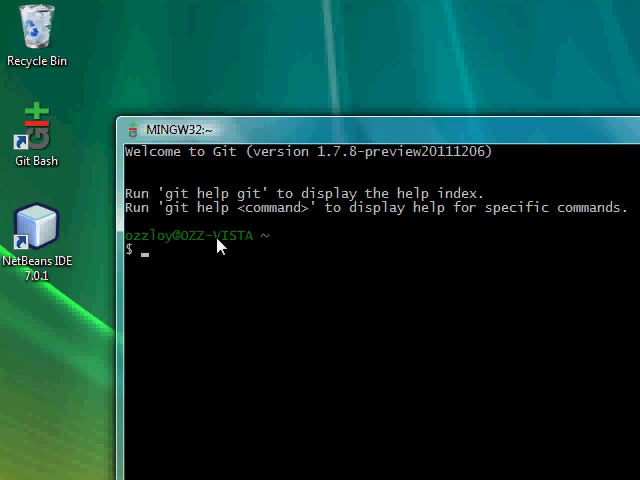
mouse_move(297, 287)
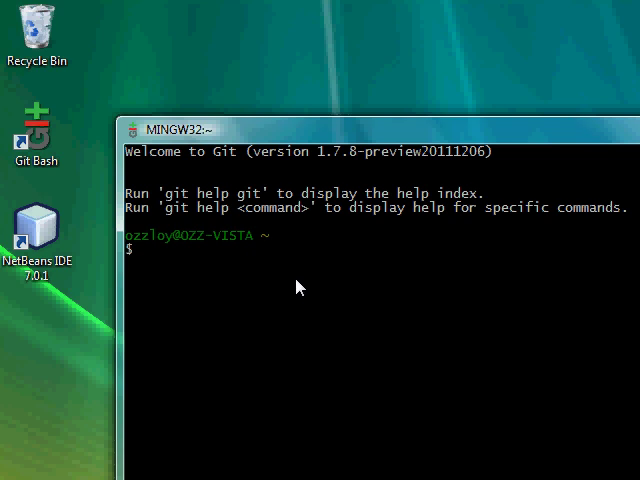
mouse_move(276, 252)
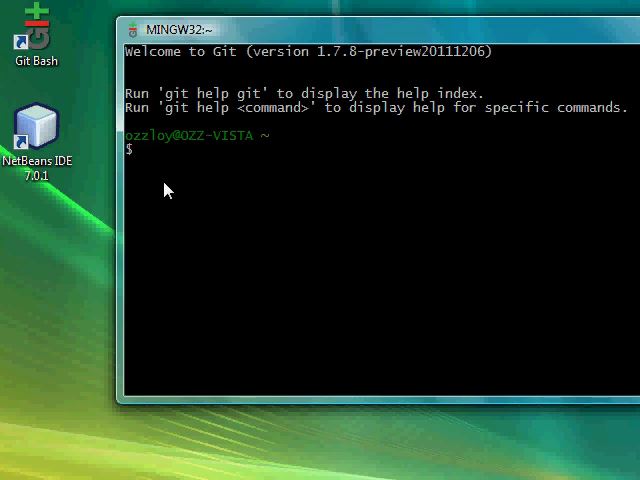
Step: Erase the stray letter and enter 'ls' at the Git Bash prompt
type("a")
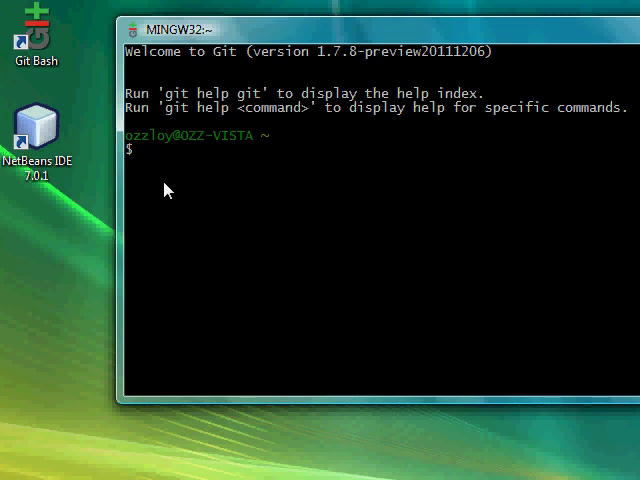
type("a")
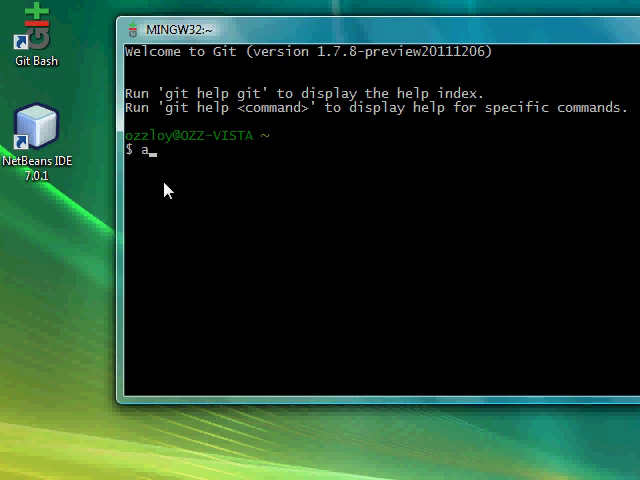
key("Backspace")
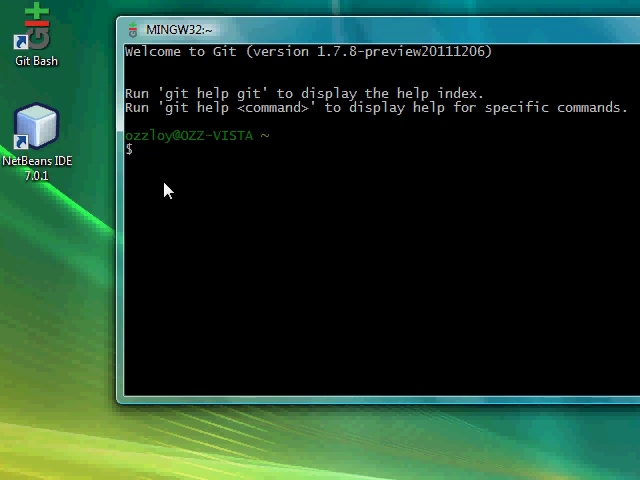
type("ls")
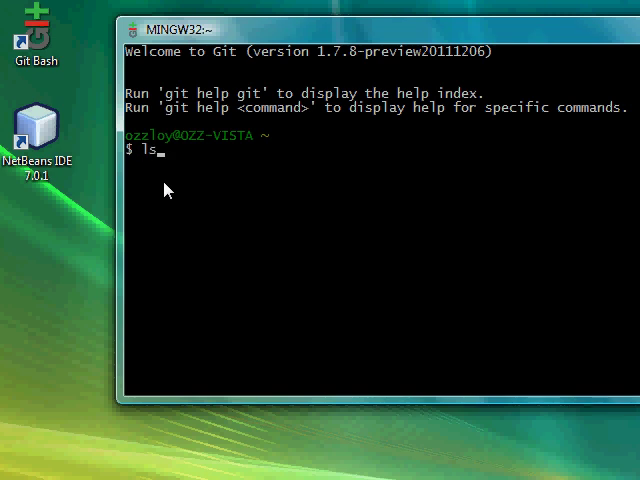
Step: Run ls to list the home directory, then run pwd for the current path
key("Return")
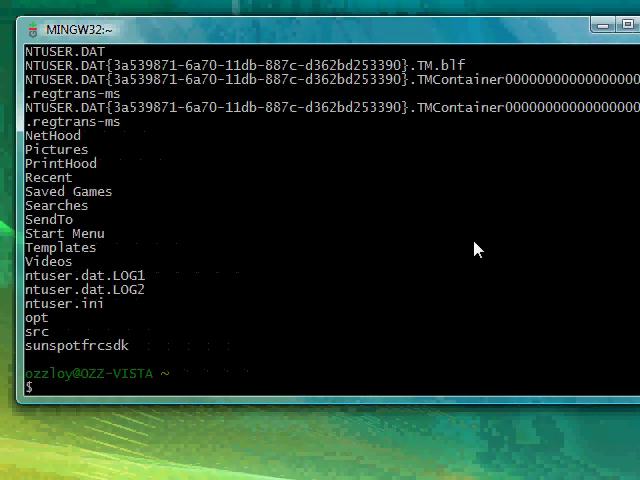
type("pwd")
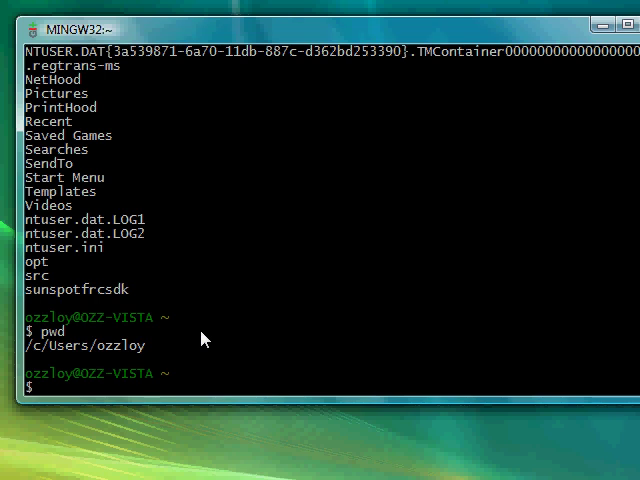
Step: Attempt 'mkdir src', which fails because src exists, then run rmdir src
type("mkdir")
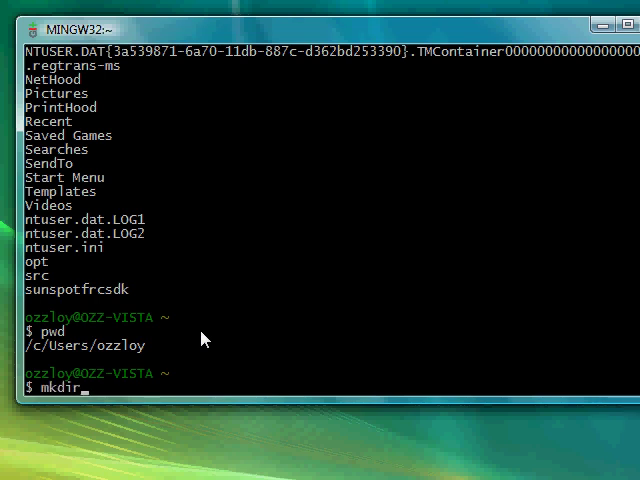
type("src")
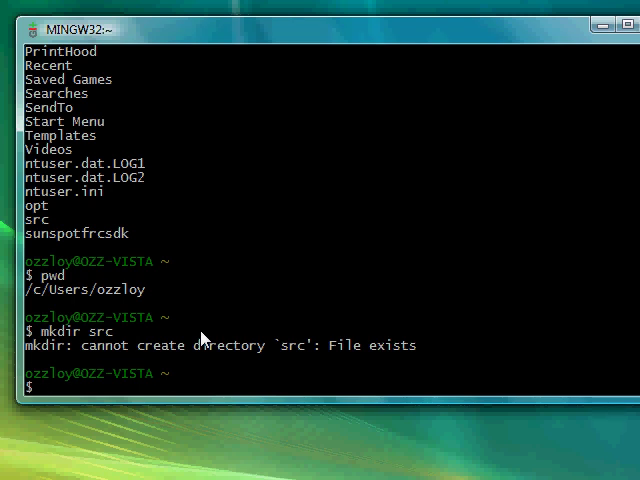
type("rmdir src")
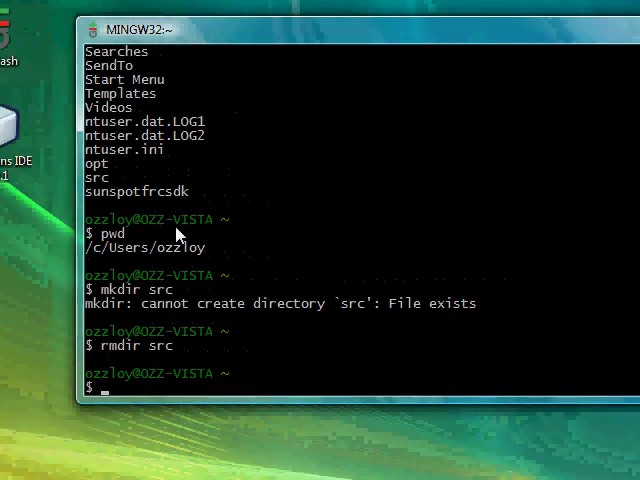
mouse_move(240, 300)
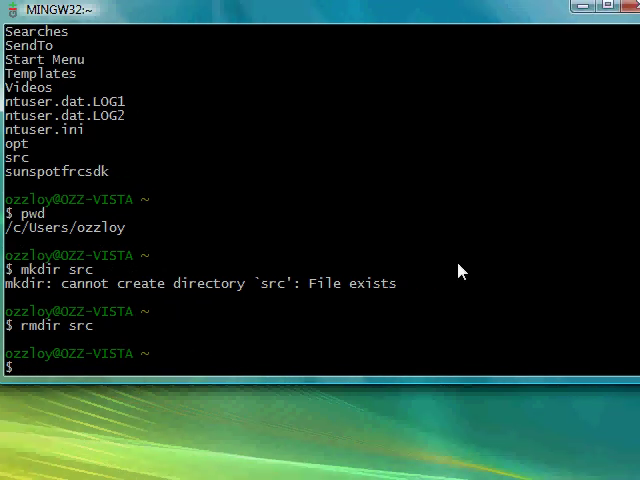
mouse_move(454, 271)
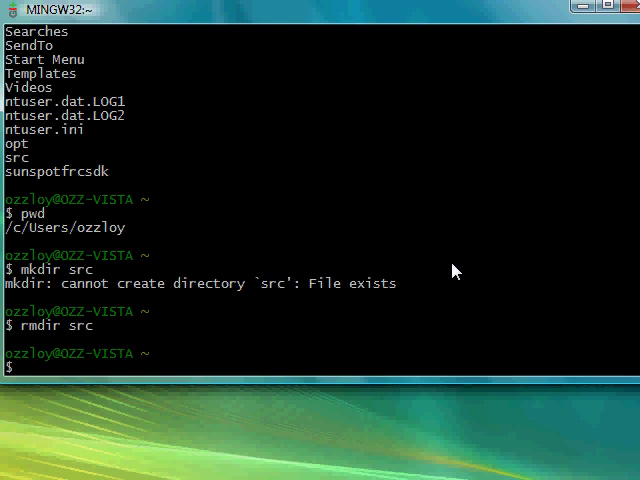
mouse_move(451, 271)
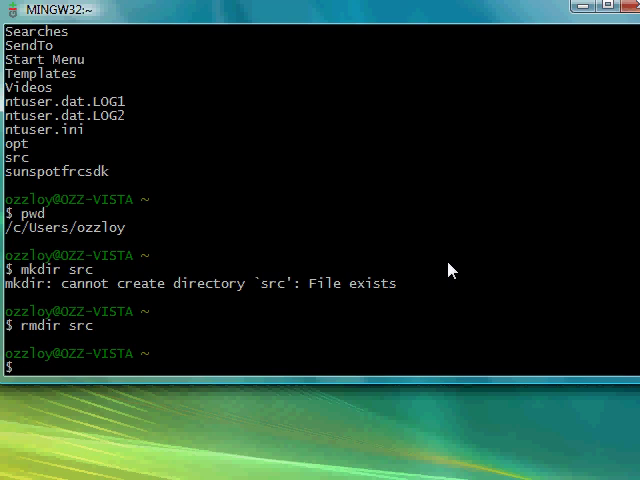
mouse_move(449, 267)
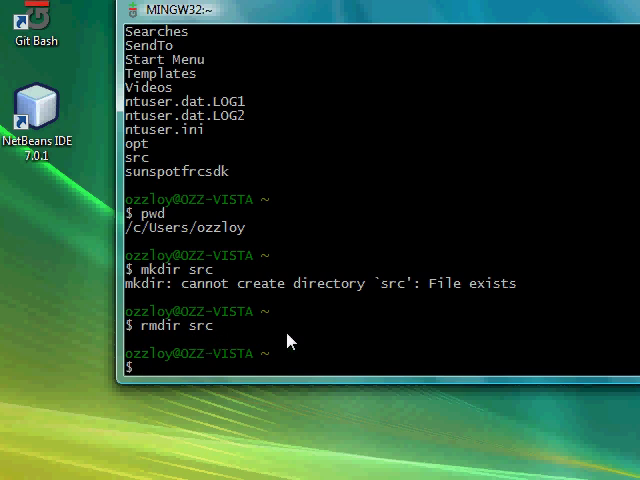
mouse_move(435, 278)
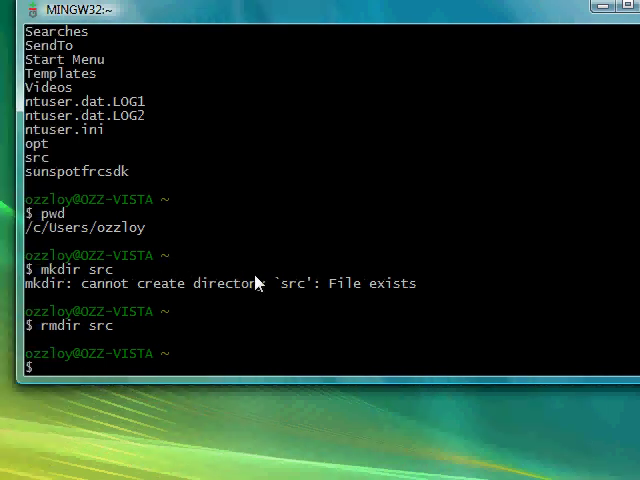
mouse_move(458, 301)
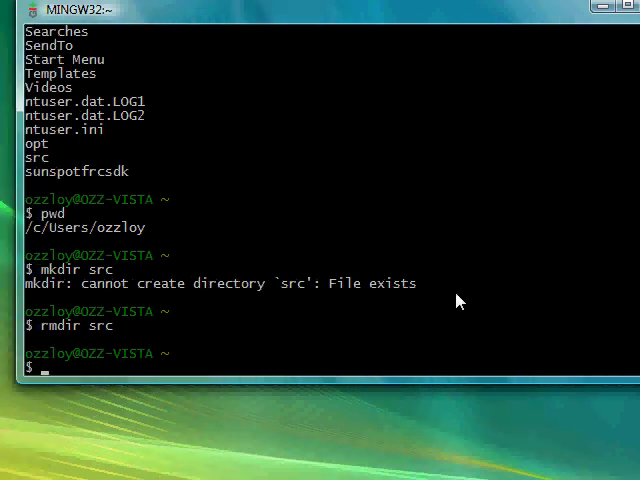